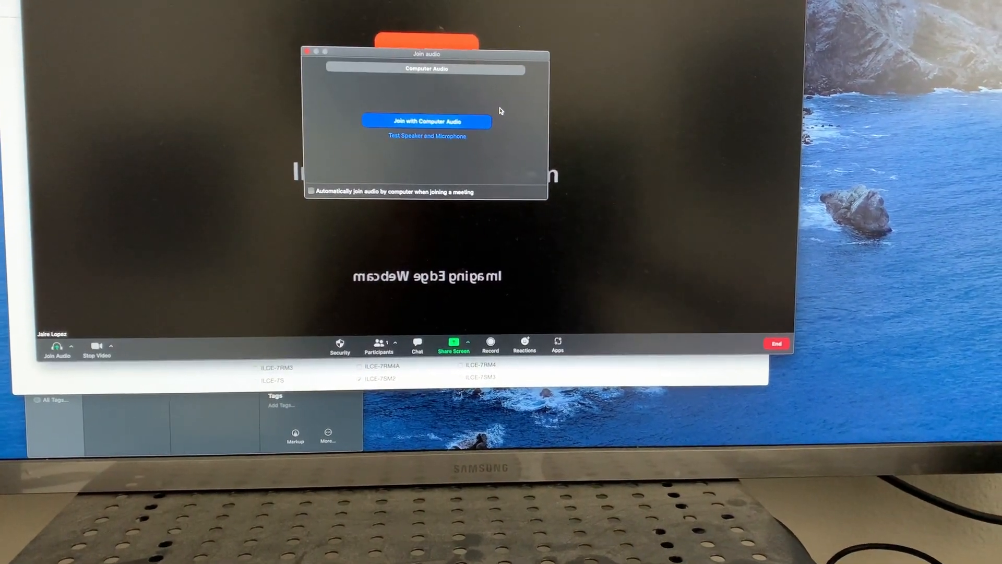
- Join the meeting audio using computer audio
click(426, 121)
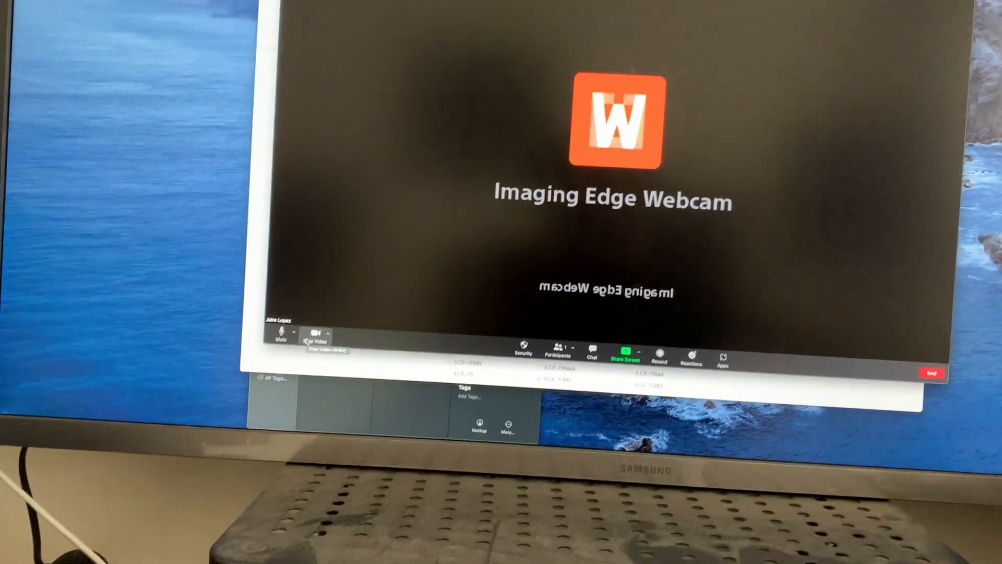
- Show the camera list, where Sony Camera (Imaging Edge) is the checked video source
click(325, 332)
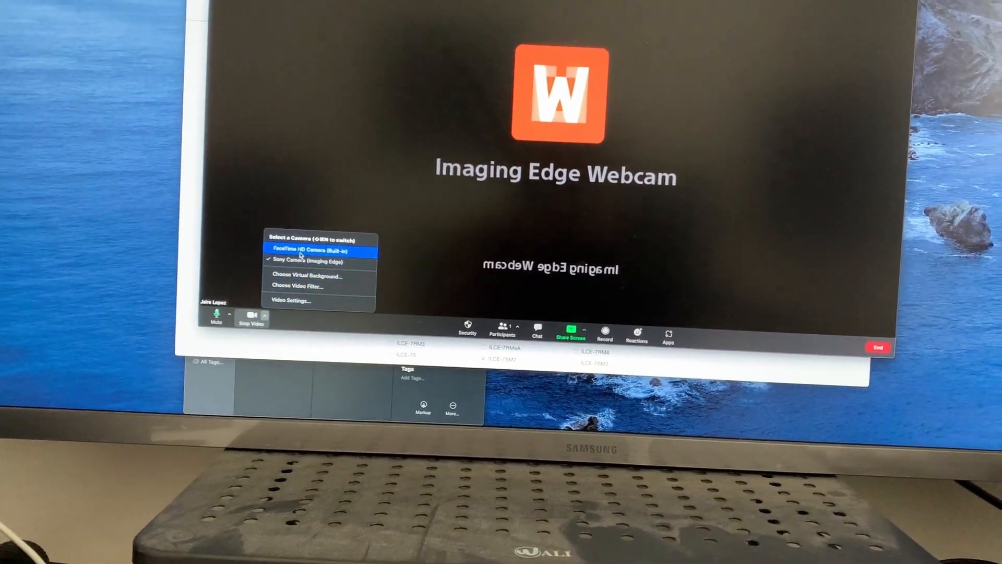